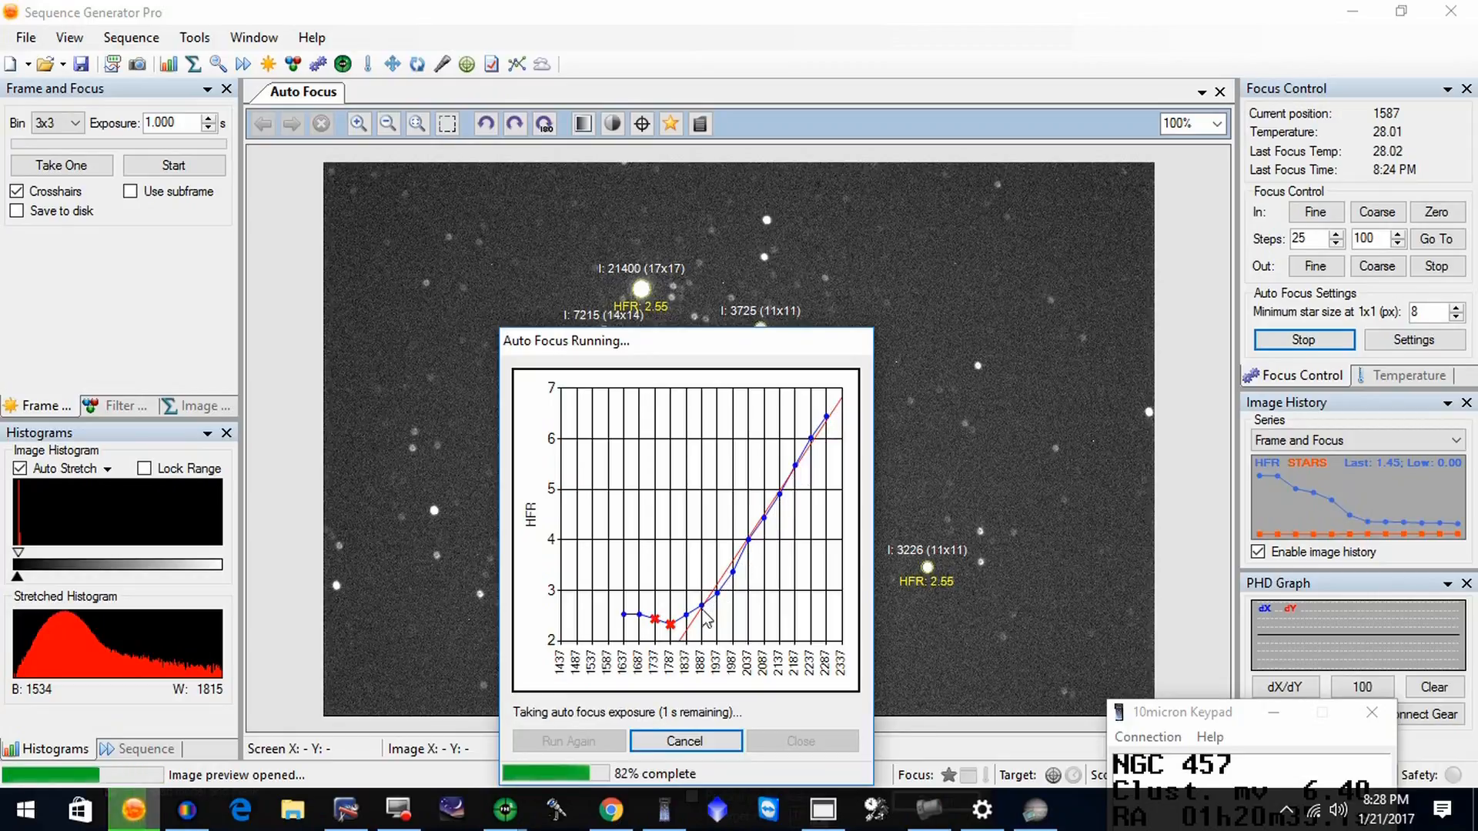
pyautogui.moveTo(674, 648)
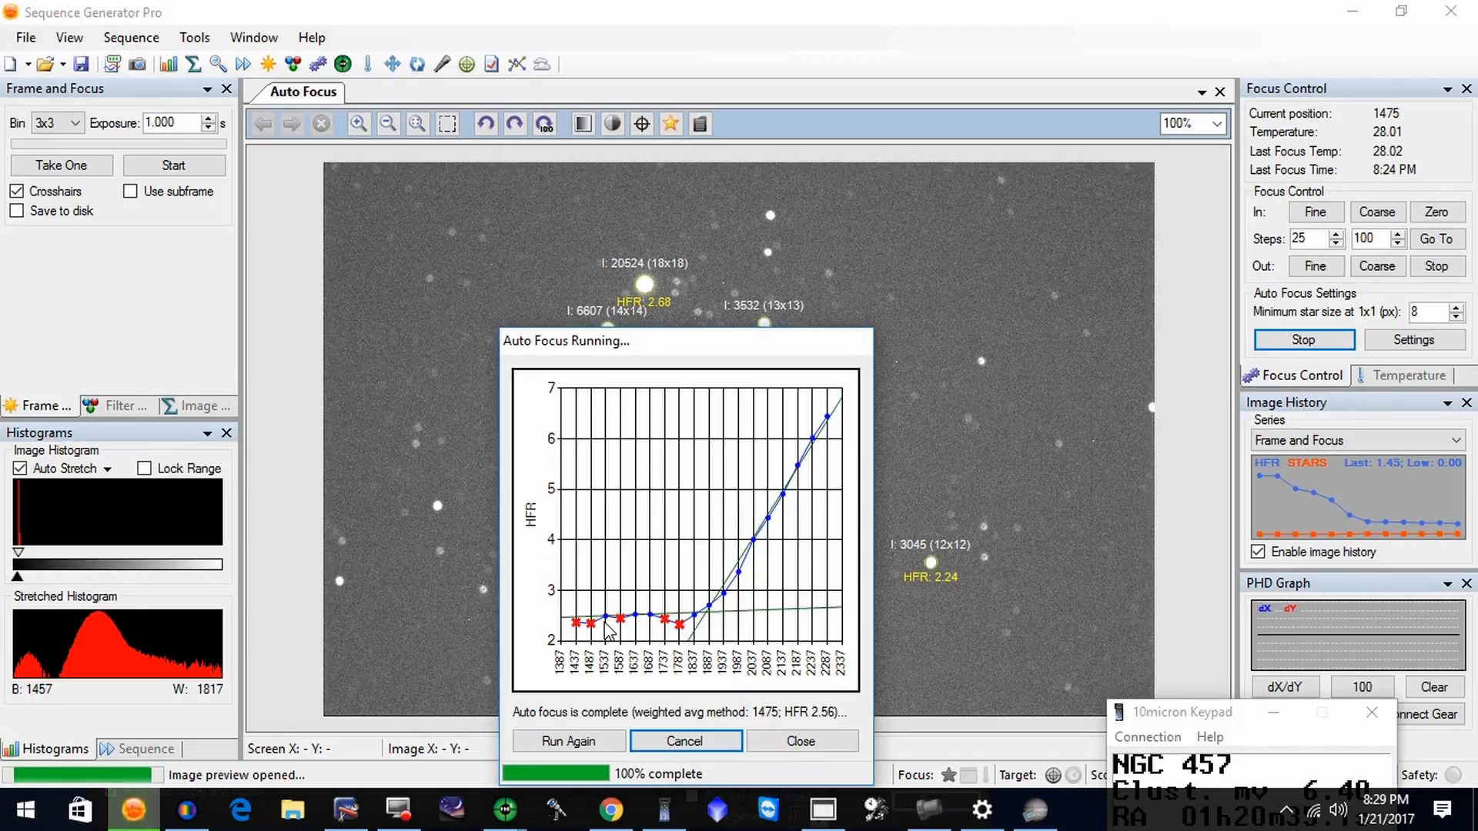
pyautogui.moveTo(687, 740)
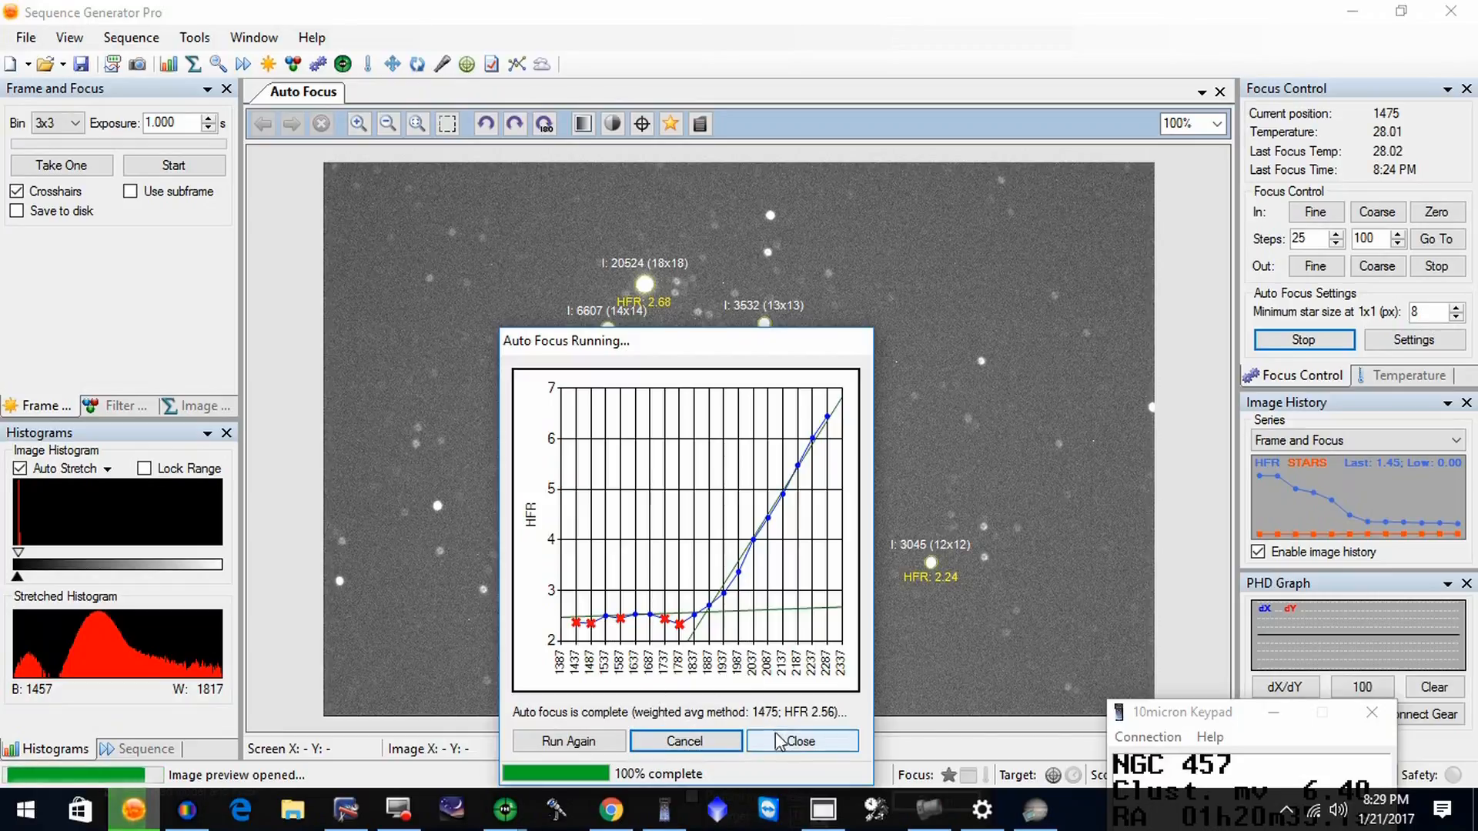
pyautogui.moveTo(687, 741)
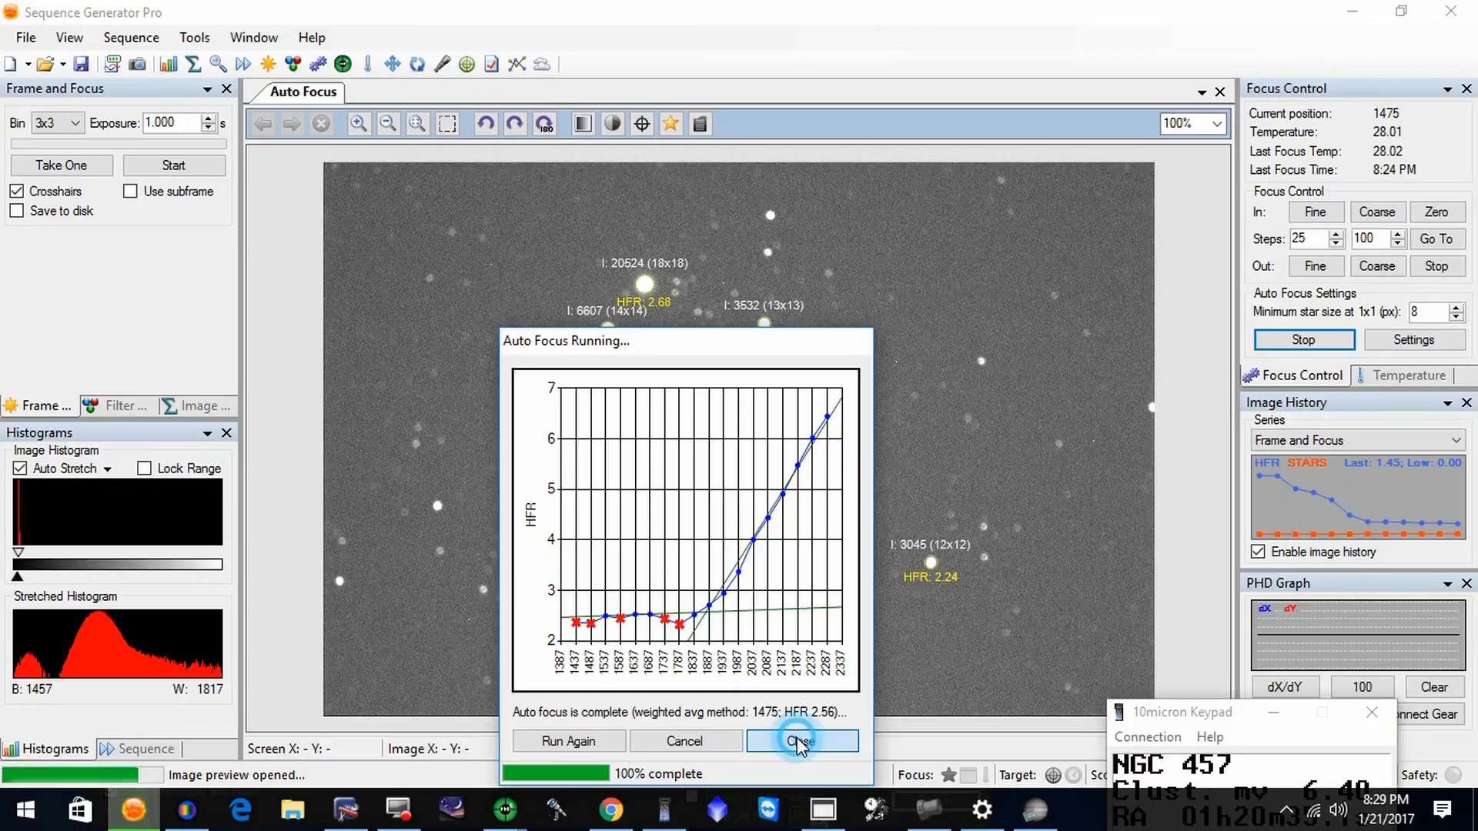
# Close the autofocus results and set Frame and Focus to Bin 2x2 with a 4.000 s exposure
pyautogui.click(801, 741)
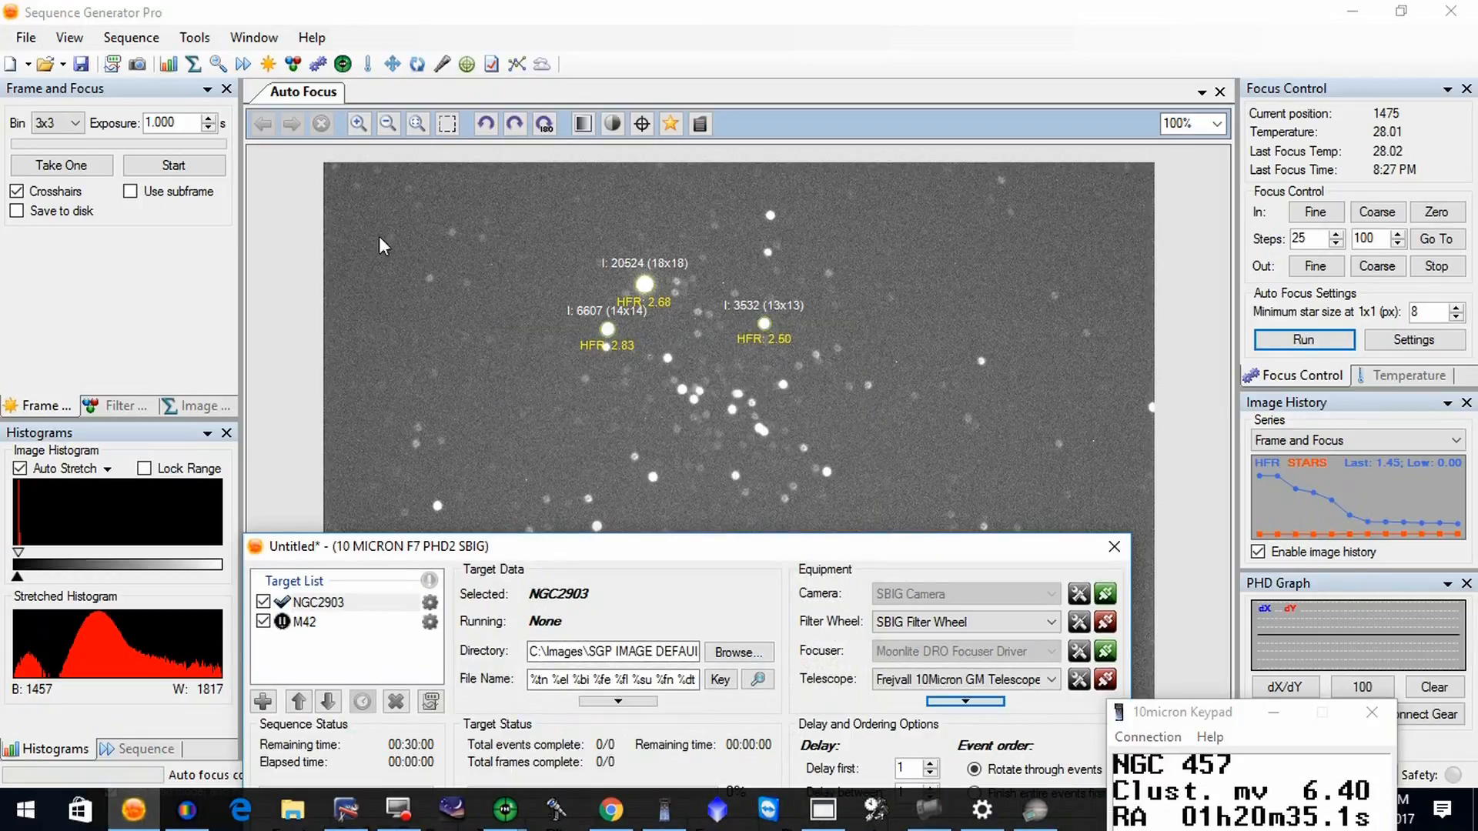
pyautogui.moveTo(171, 408)
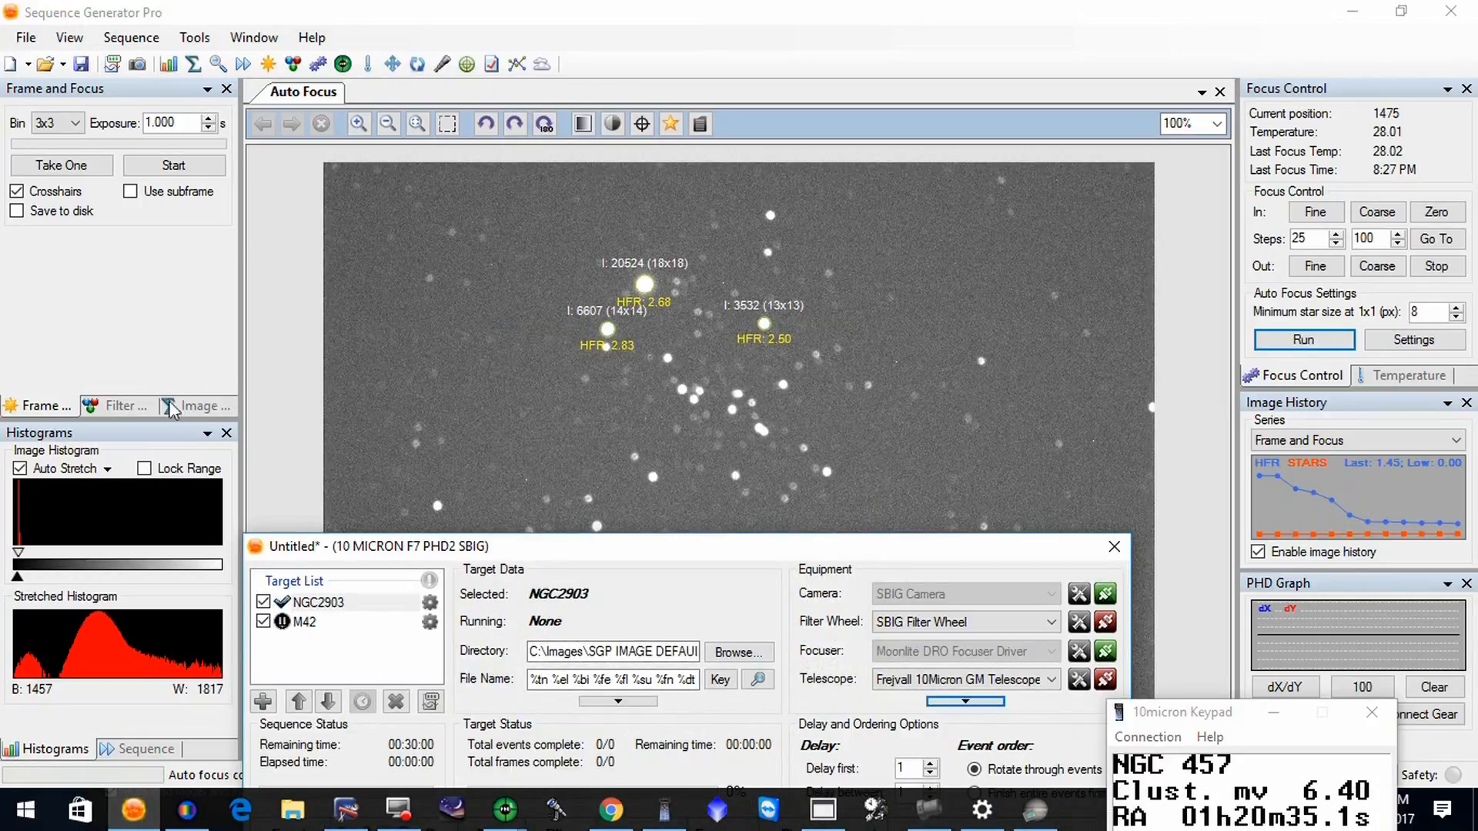
pyautogui.moveTo(218, 141)
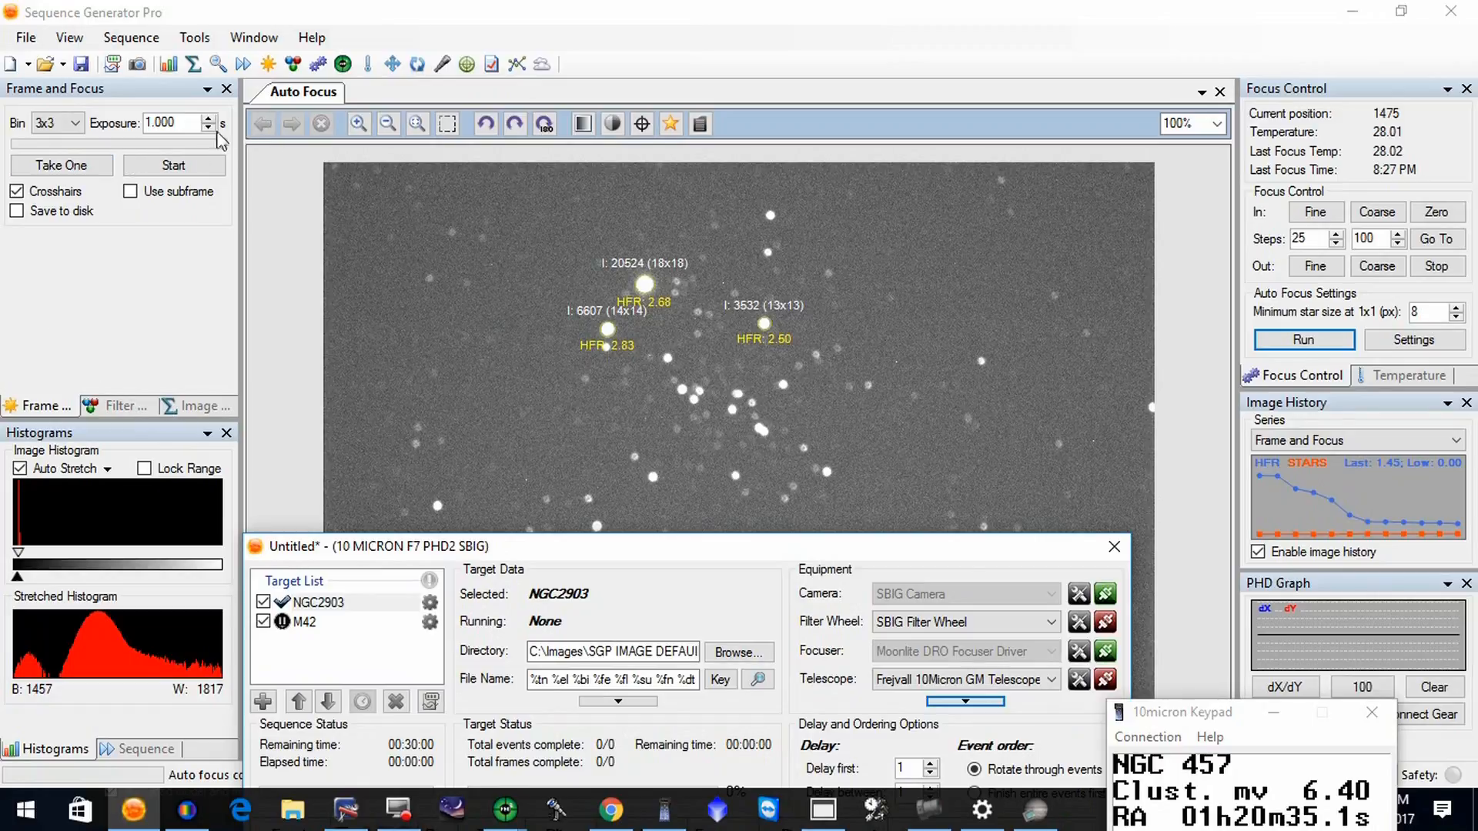
pyautogui.click(73, 123)
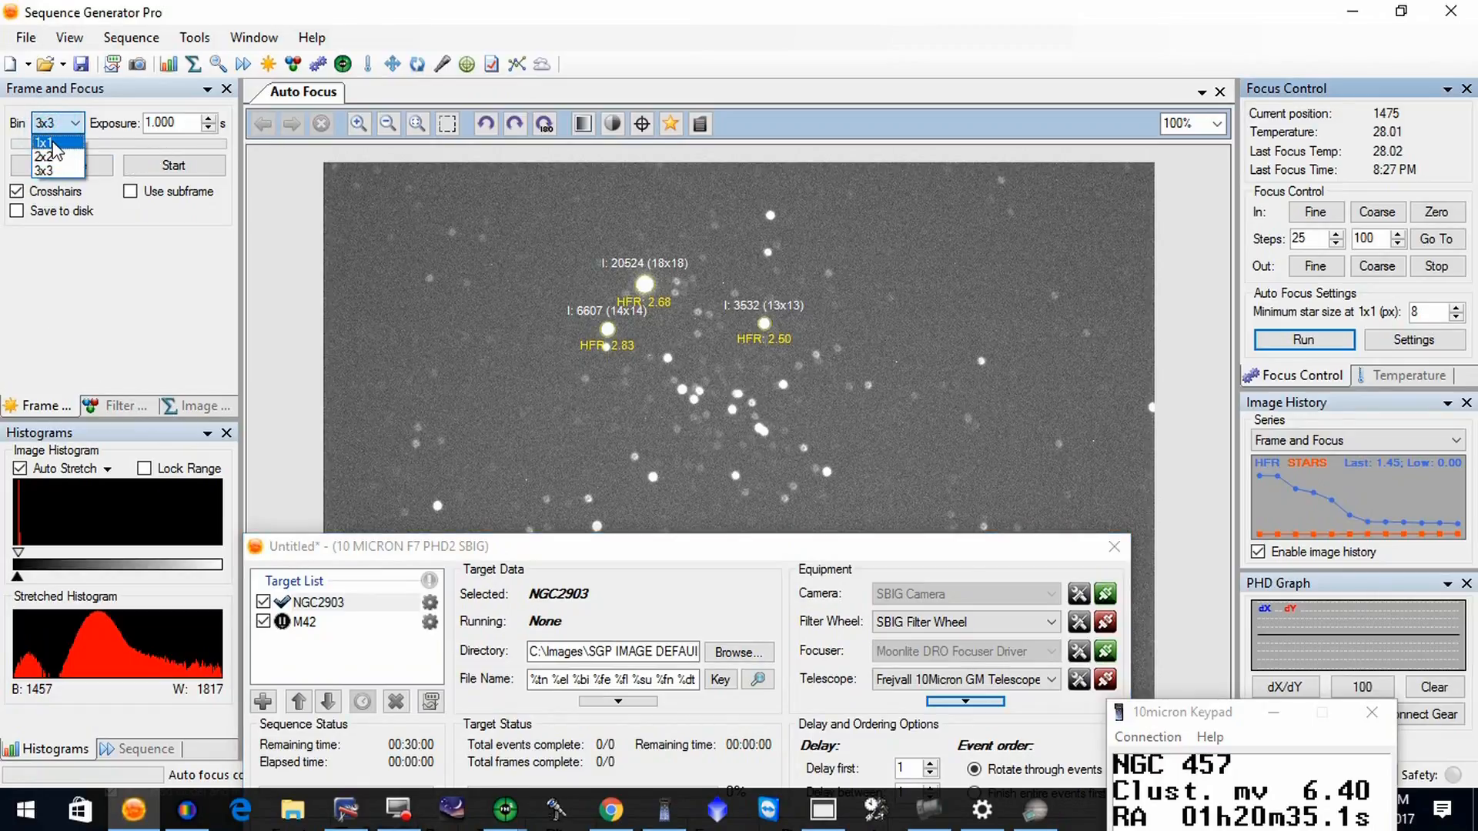
pyautogui.click(43, 154)
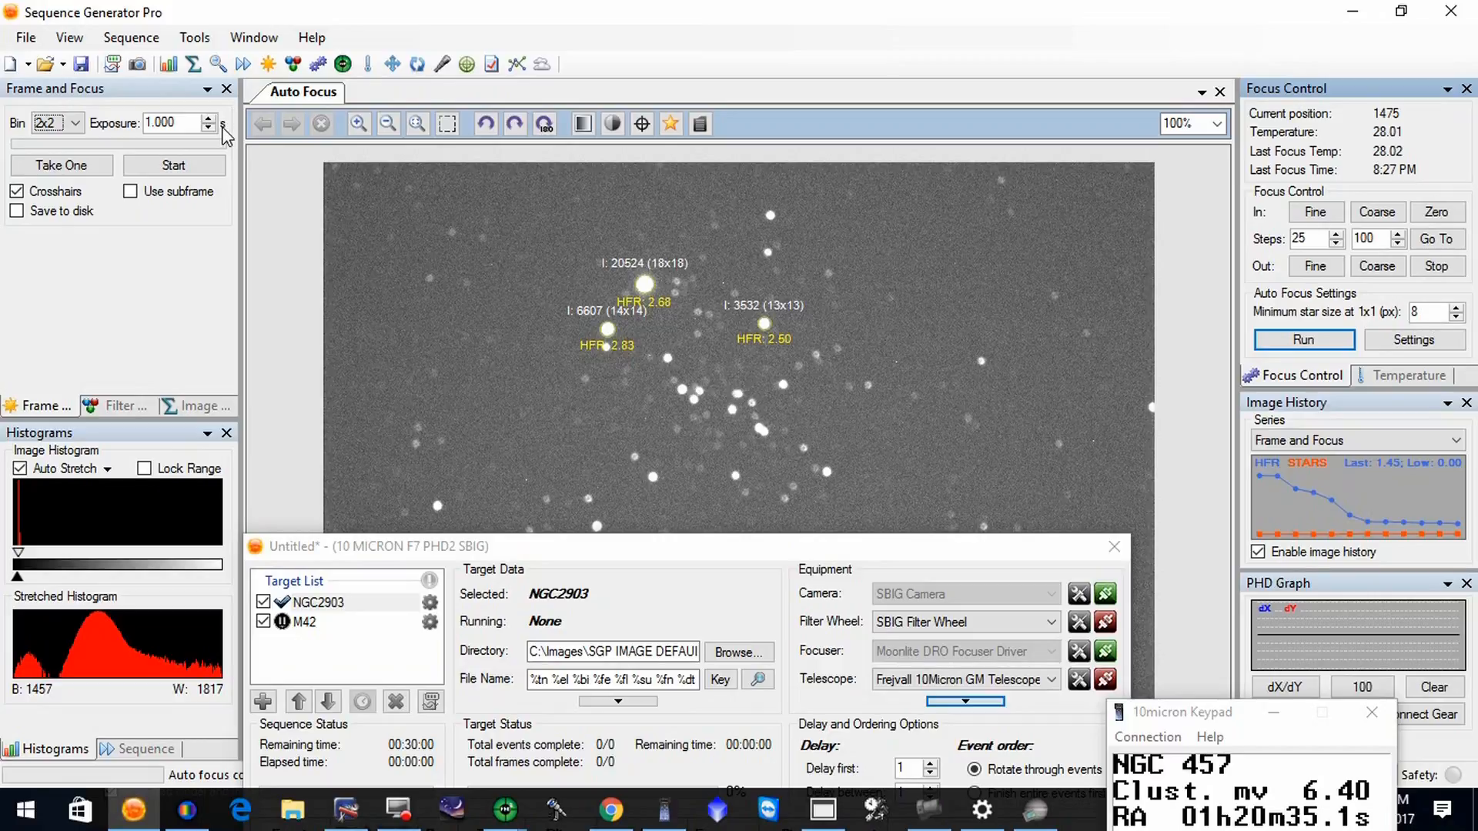
pyautogui.click(208, 118)
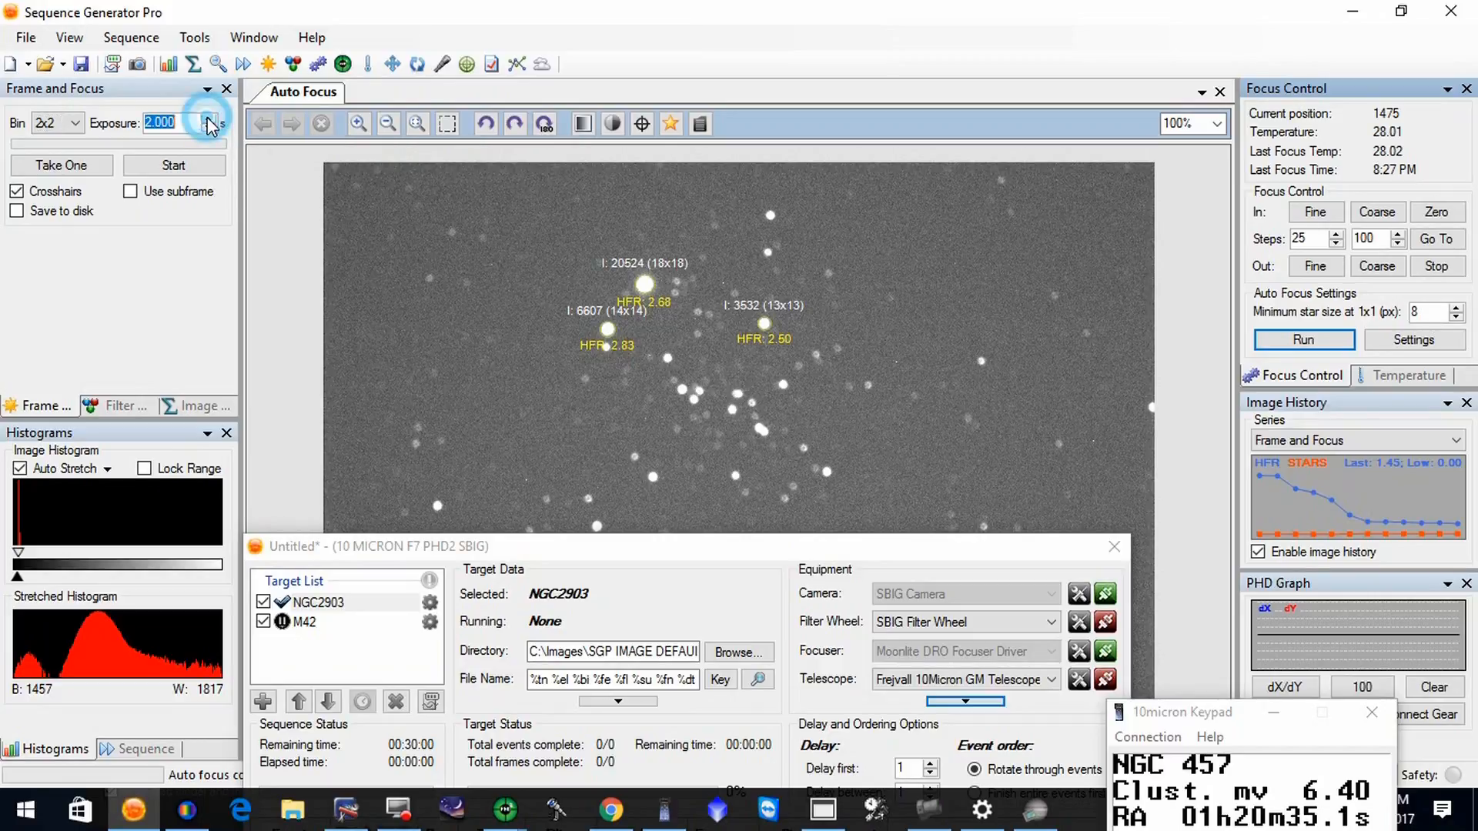
pyautogui.click(209, 119)
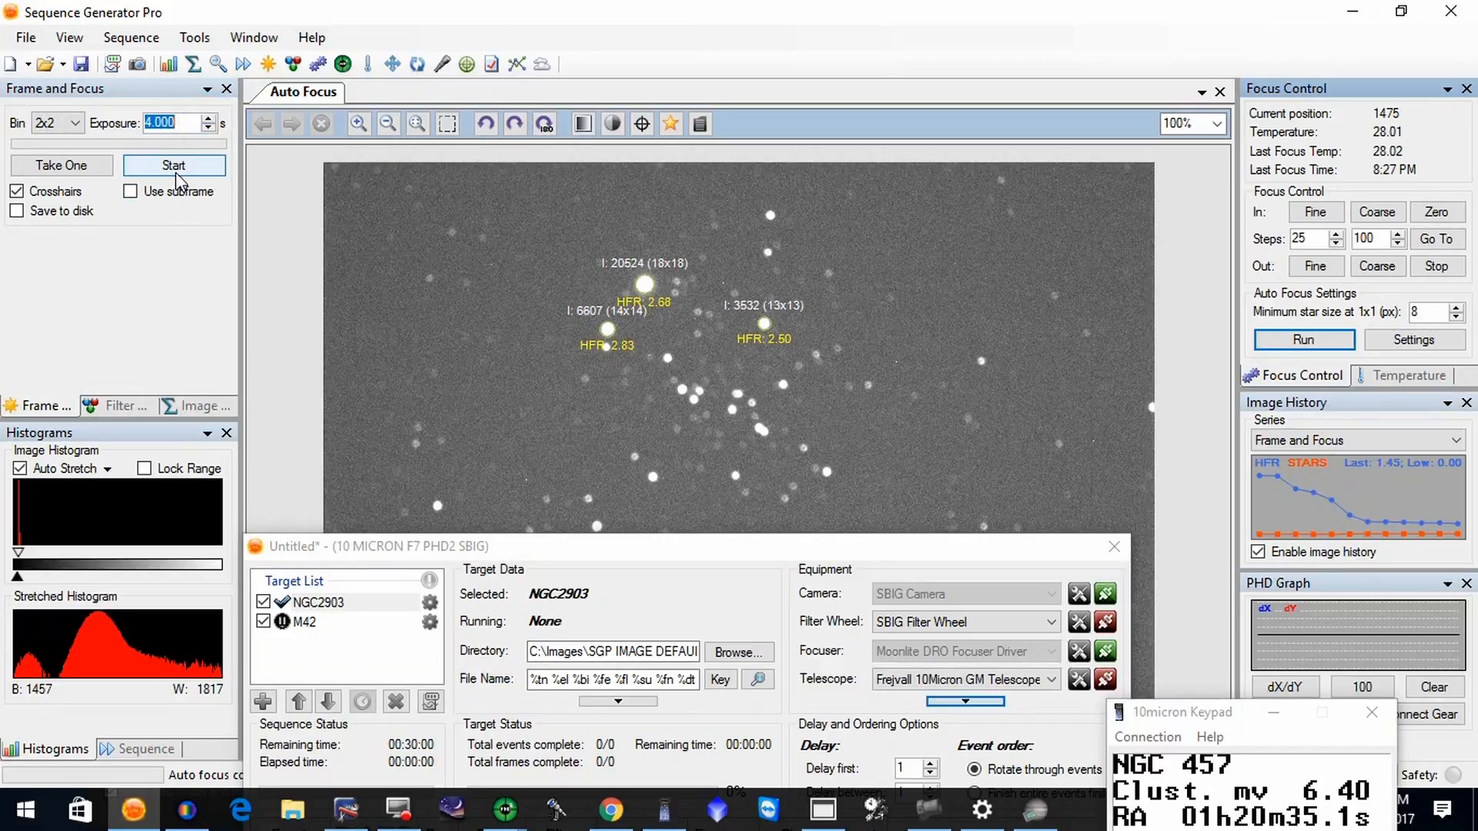
# Start the Frame and Focus capture and show Image Statistics with the frame's HFR of 2.46
pyautogui.click(174, 165)
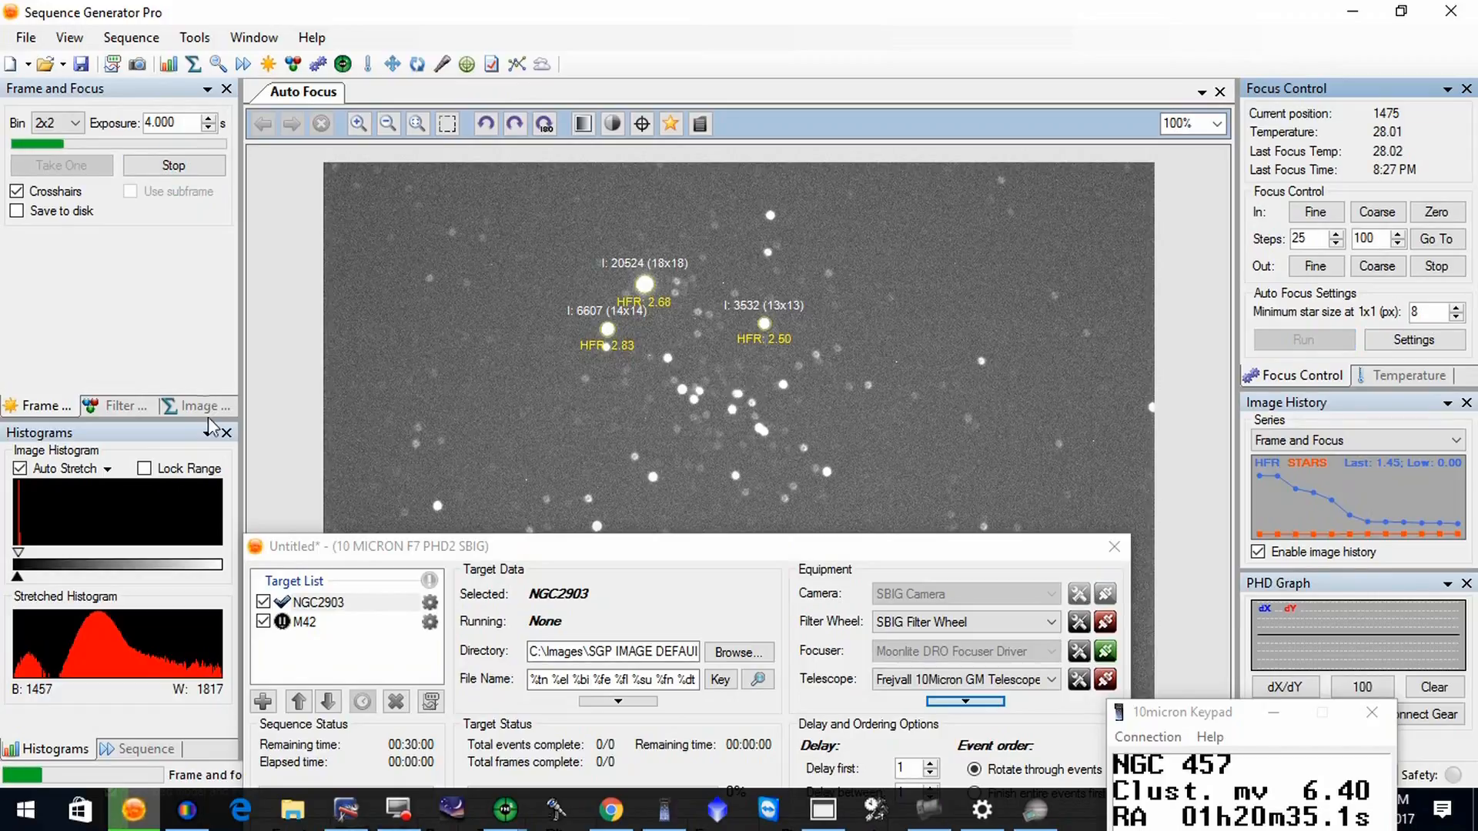
pyautogui.click(198, 407)
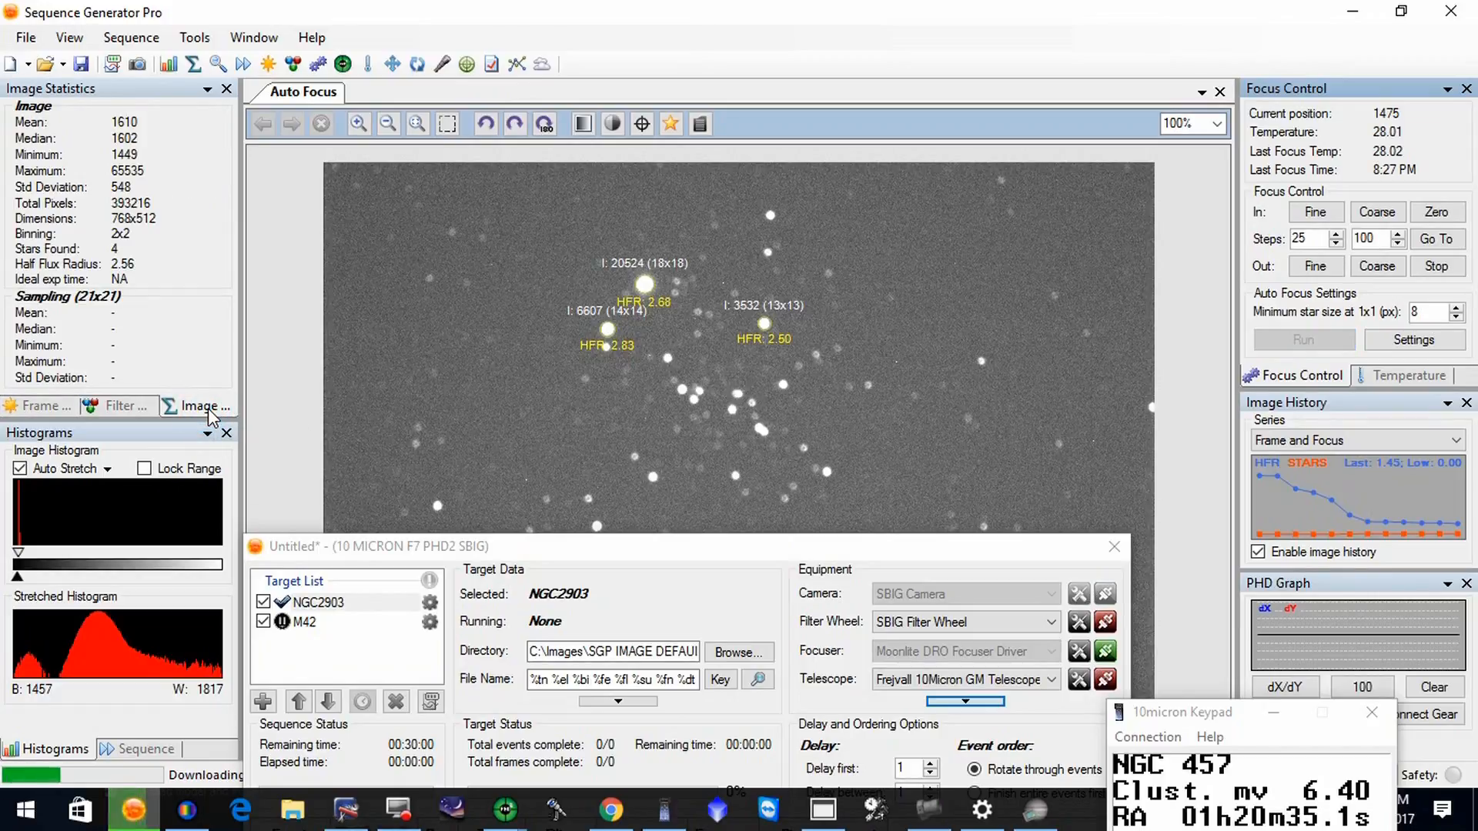
pyautogui.click(320, 91)
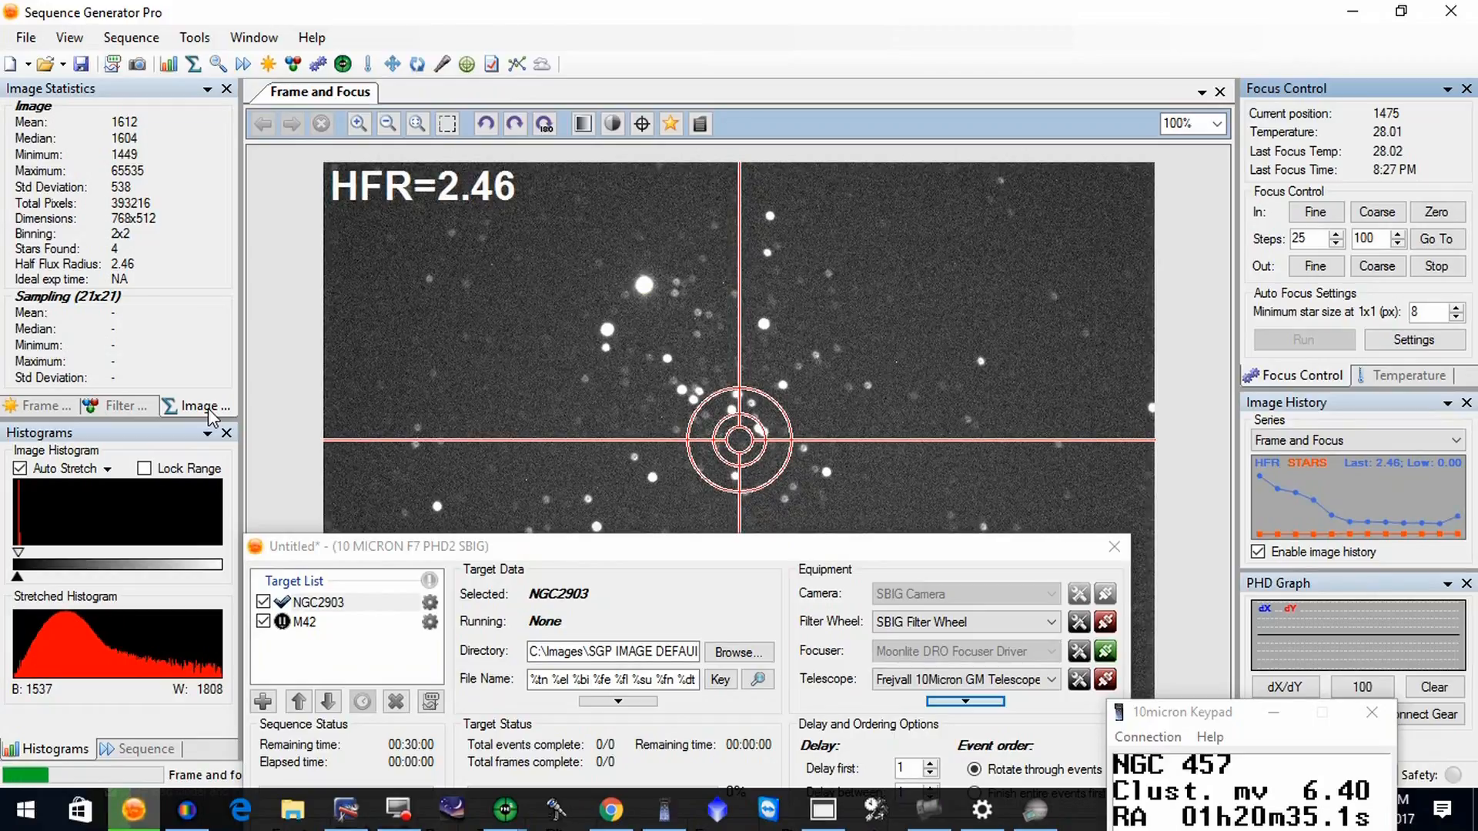